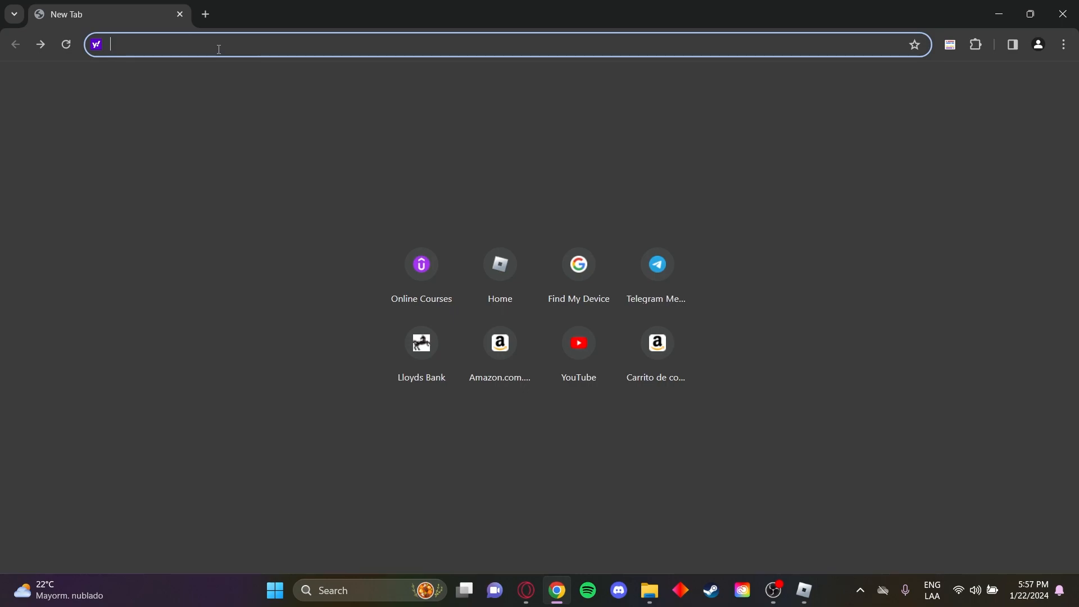
- Run a test search for 'search' from the omnibox, confirming Yahoo results, and head to Chrome's settings
text(search.yahoo.com/search?ei=UTF-8&fr=crmas&p=search)
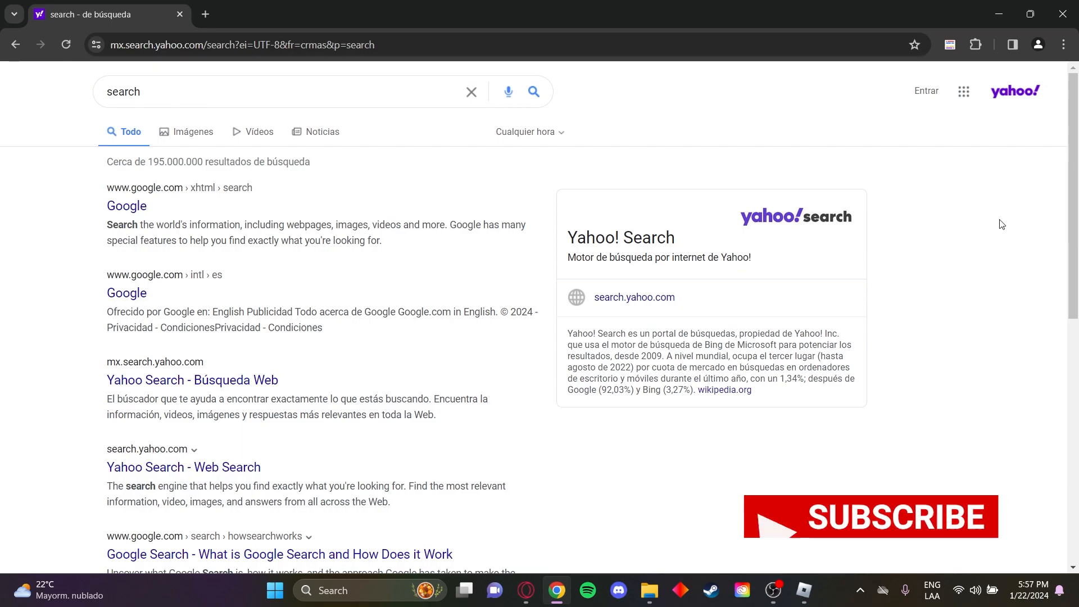
click(1064, 44)
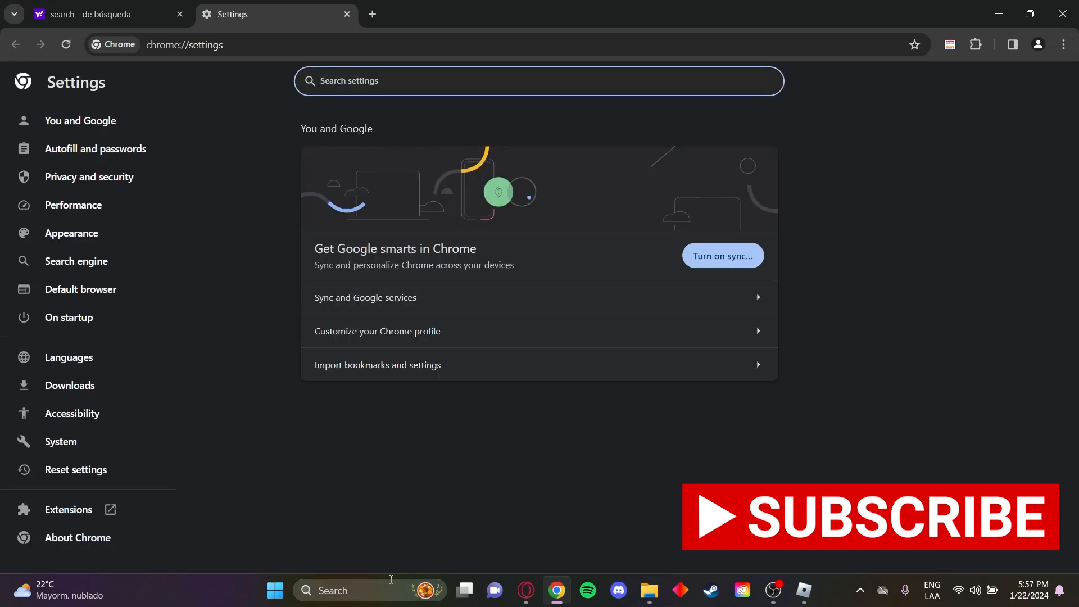
- Show the On startup options with 'Open a specific page or set of pages' selected
click(68, 317)
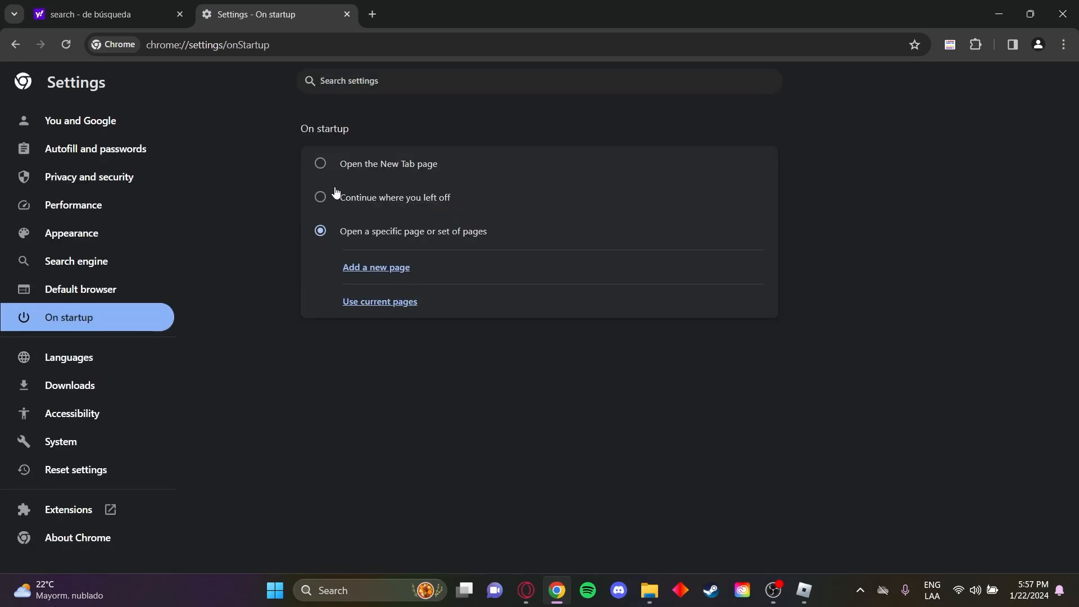
mouse_move(391, 183)
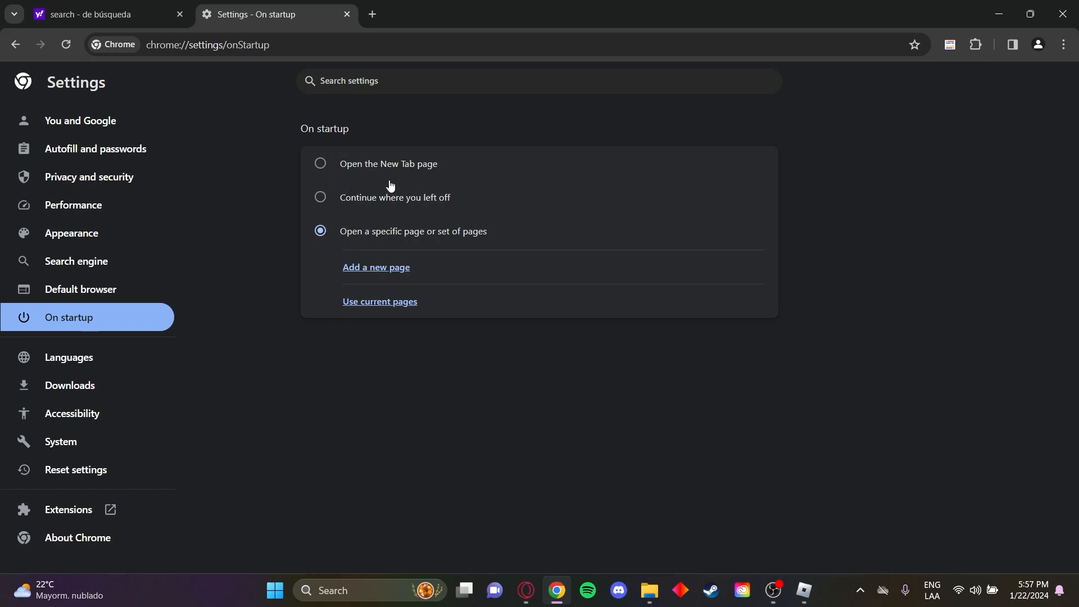
mouse_move(461, 239)
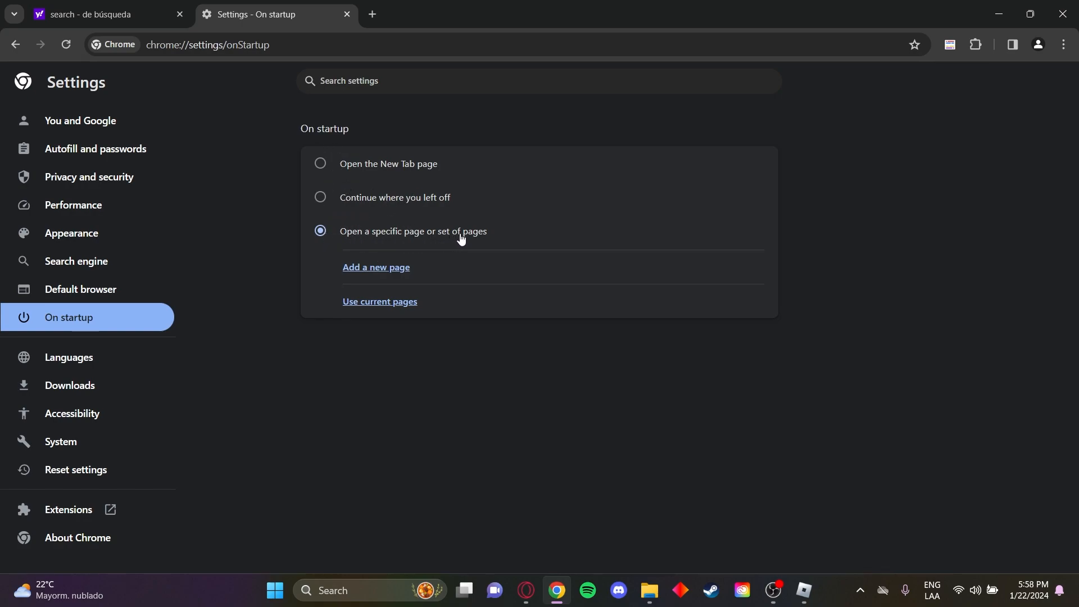
mouse_move(398, 270)
text(google.com)
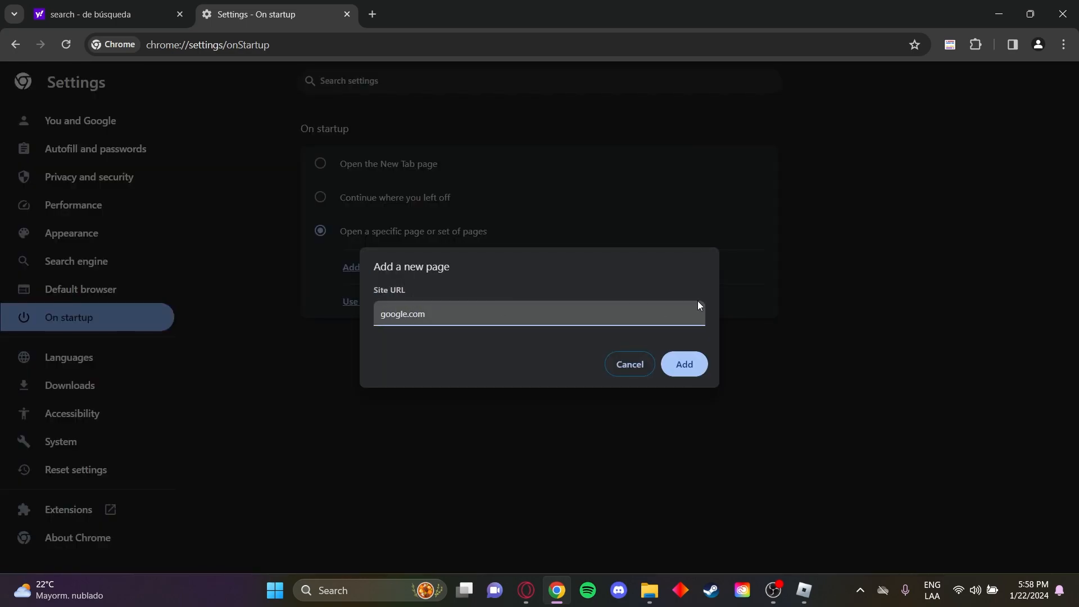
- Add google.com as the Chrome startup page and move on to the Search engine settings
click(683, 363)
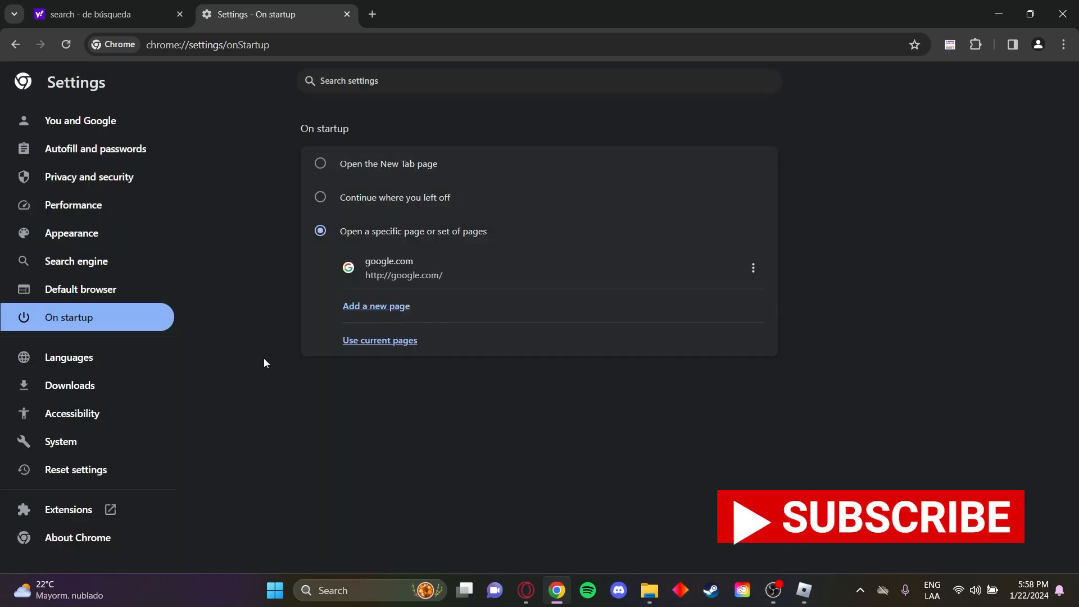
click(76, 261)
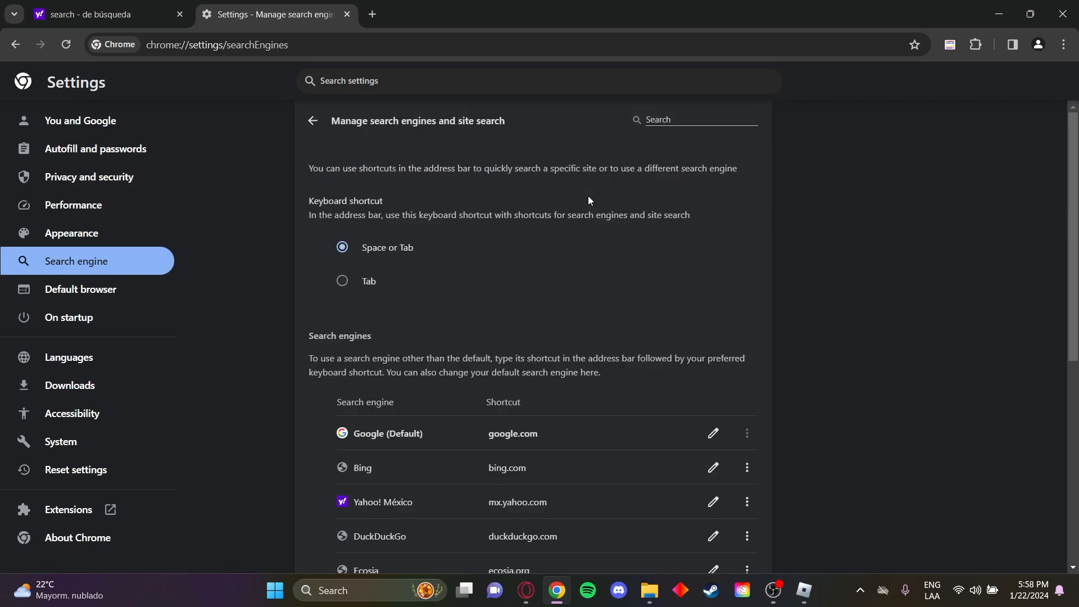
- Scroll to the search engines list where Google is marked as the default
scroll(down, 3)
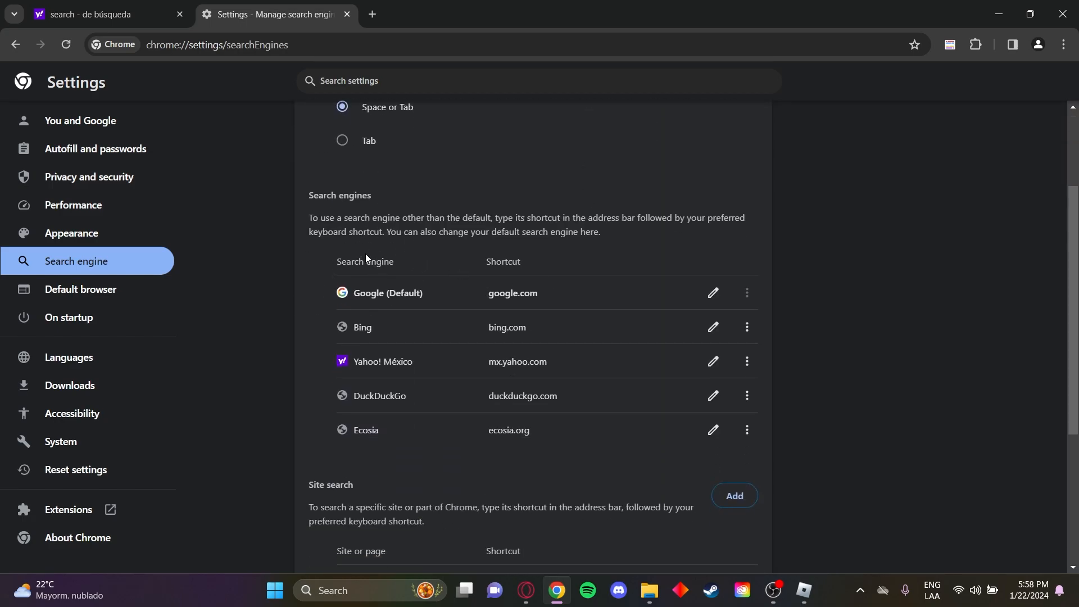
scroll(down, 3)
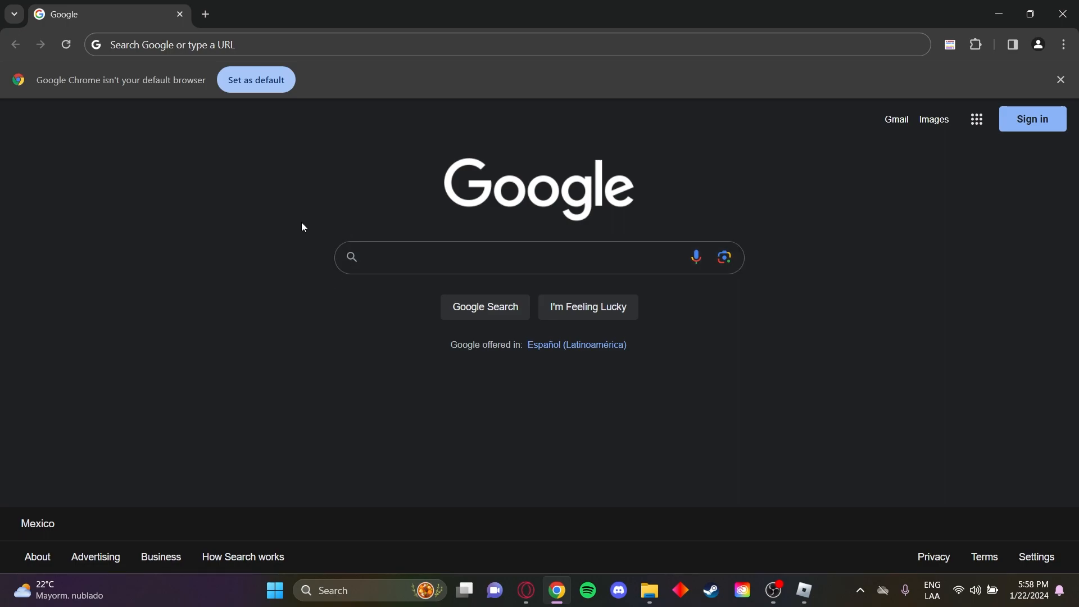
mouse_move(271, 212)
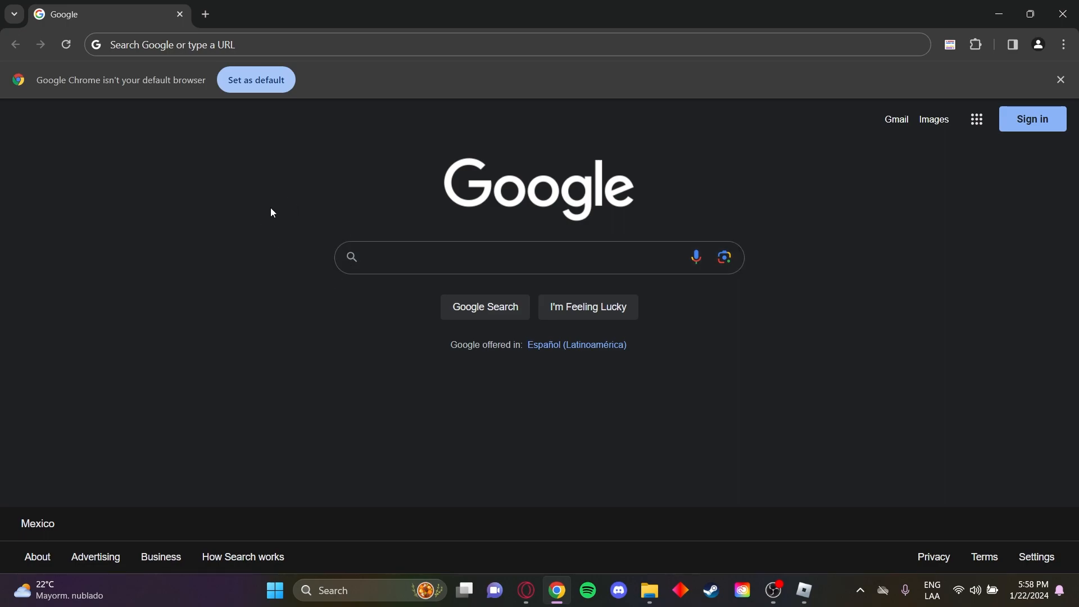
mouse_move(224, 239)
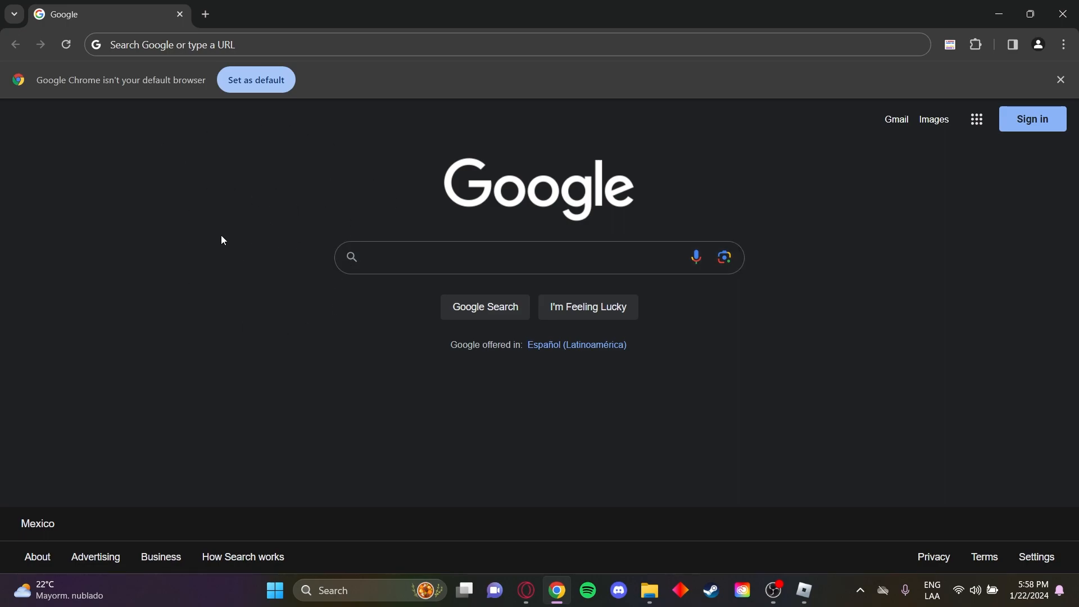